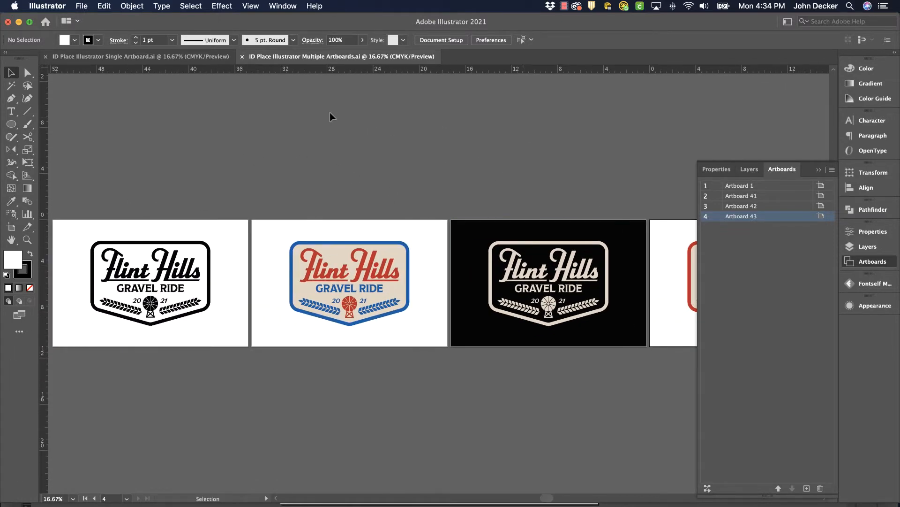
{"action": "mouse_move", "coordinate": [677, 313]}
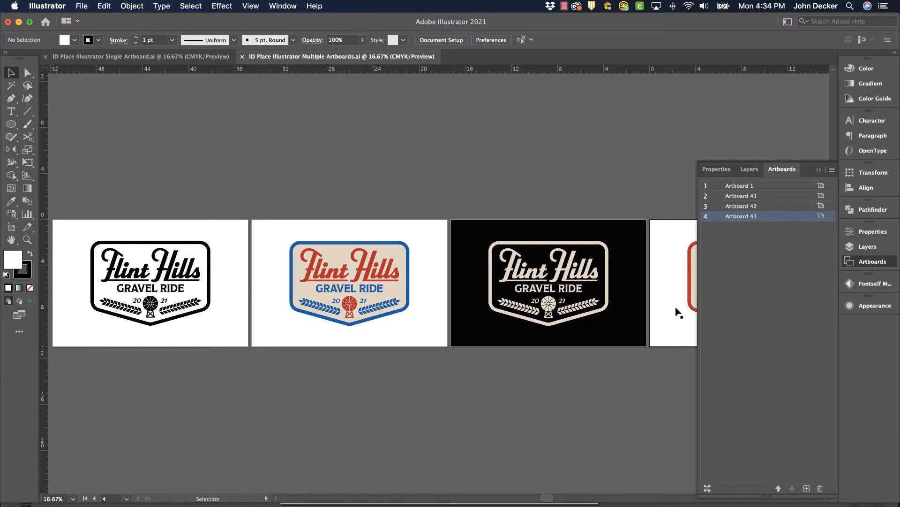
{"action": "mouse_move", "coordinate": [287, 149]}
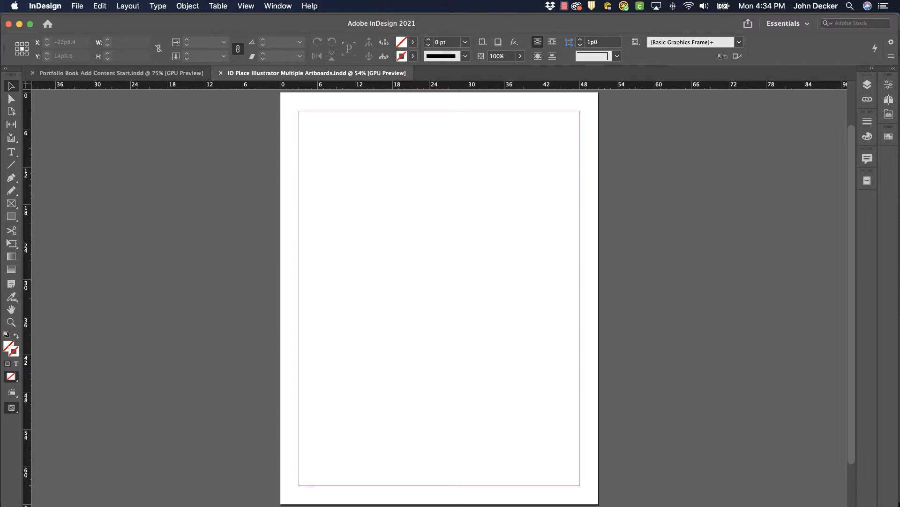
- Start File > Place and select the multiple-artboards Illustrator file in its folder
{"action": "left_click", "coordinate": [77, 6]}
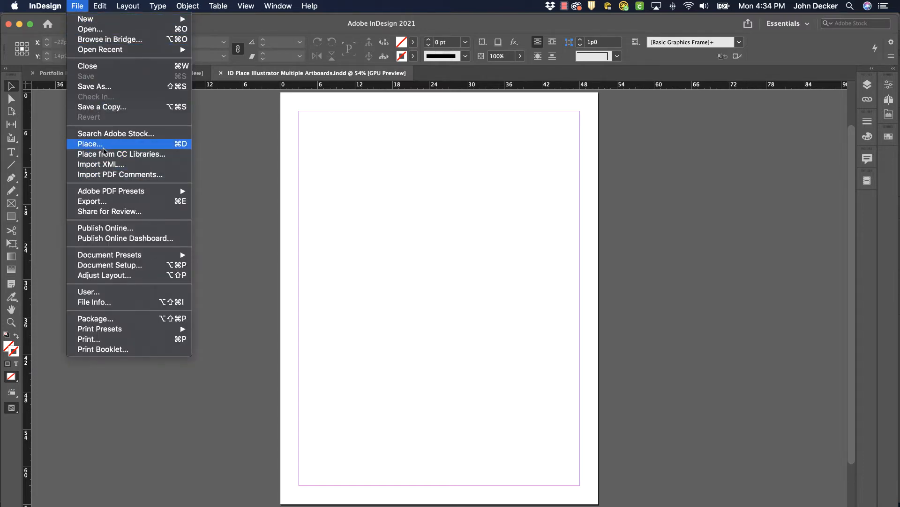
{"action": "left_click", "coordinate": [90, 145]}
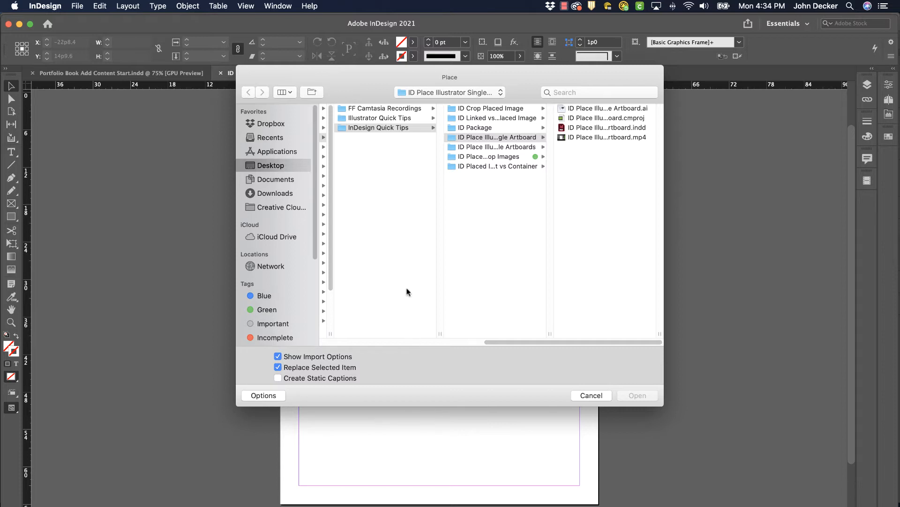
{"action": "left_click", "coordinate": [497, 147]}
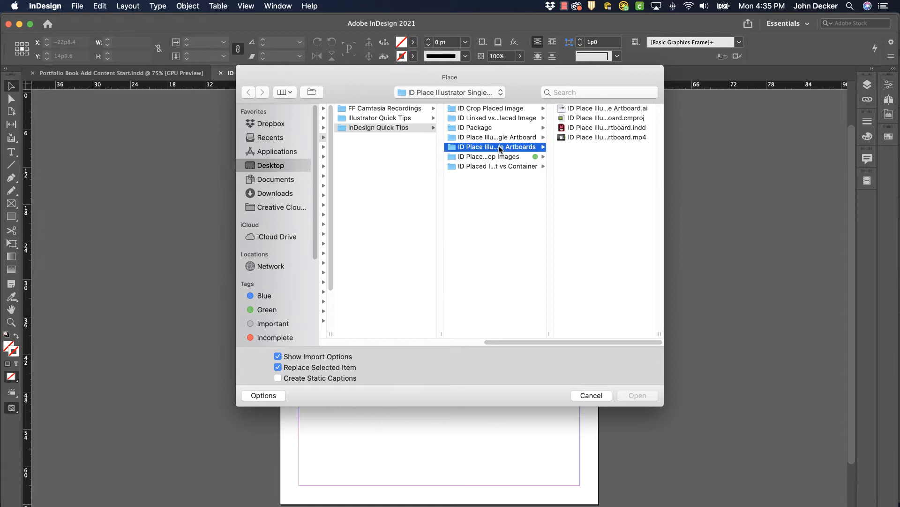
{"action": "left_click", "coordinate": [497, 146]}
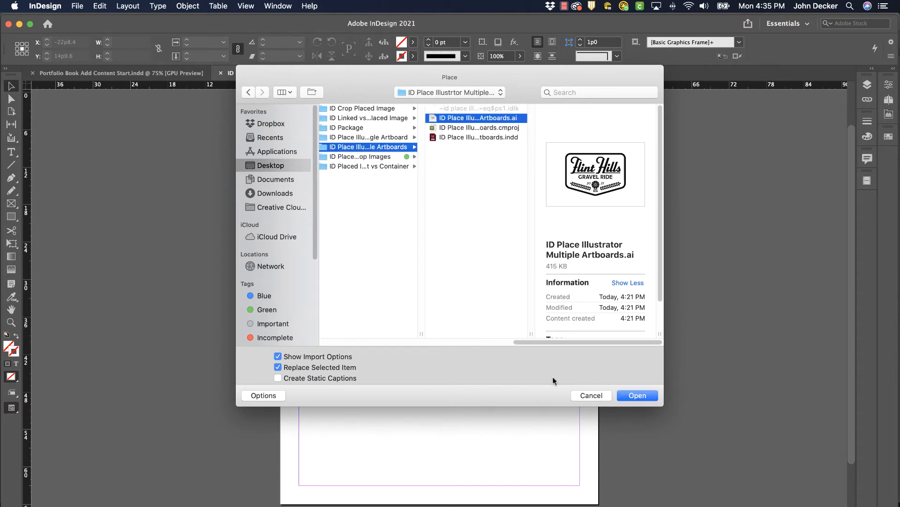
- In the Place PDF options, page the preview to the black-background logo artboard and confirm
{"action": "left_click", "coordinate": [638, 395]}
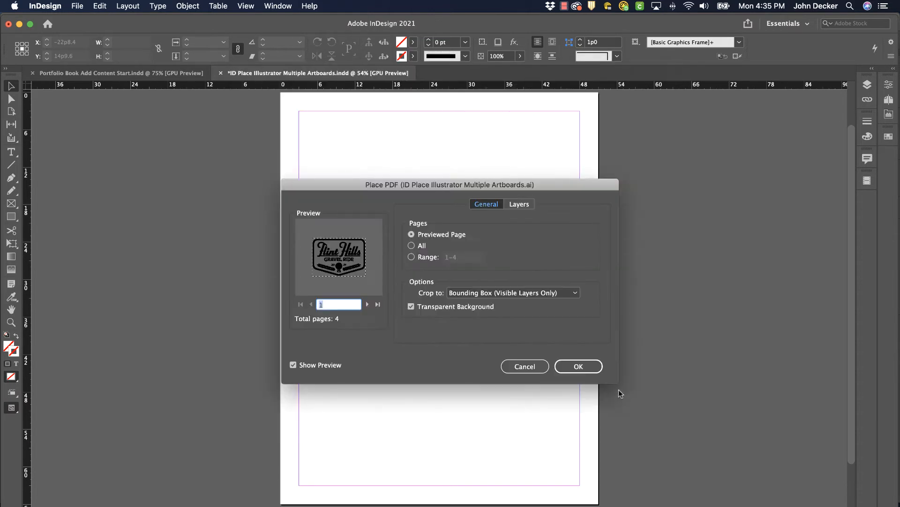
{"action": "mouse_move", "coordinate": [311, 348]}
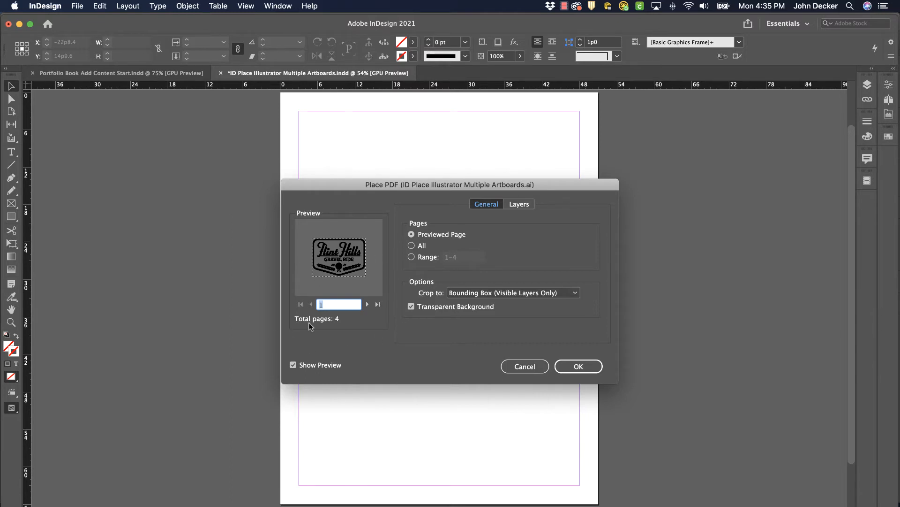
{"action": "mouse_move", "coordinate": [369, 338]}
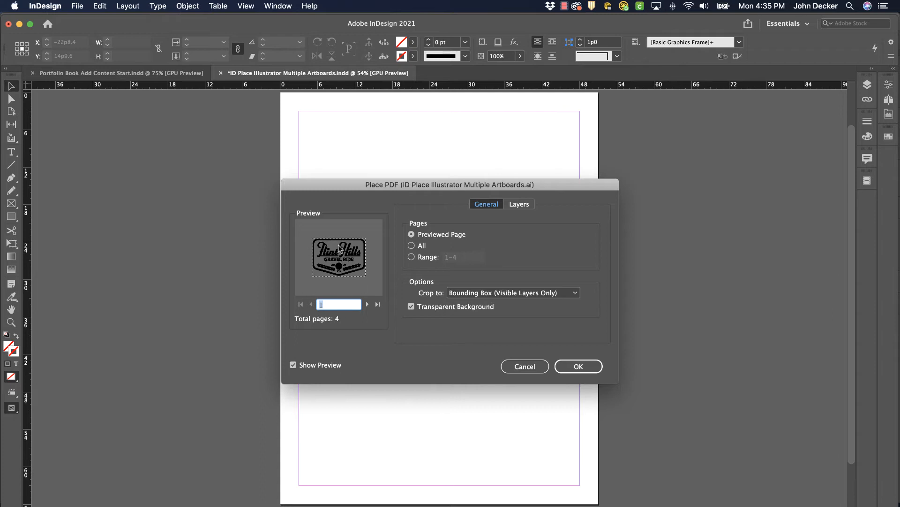
{"action": "mouse_move", "coordinate": [375, 313]}
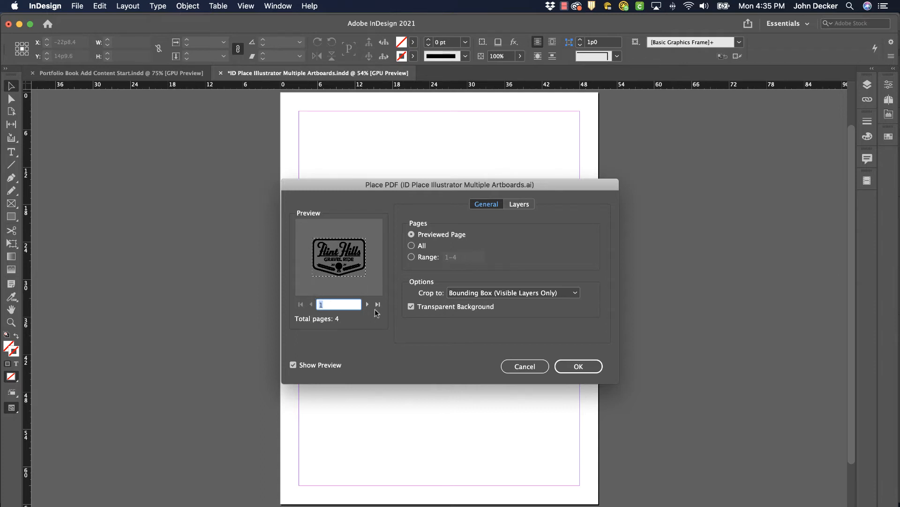
{"action": "left_click", "coordinate": [367, 304]}
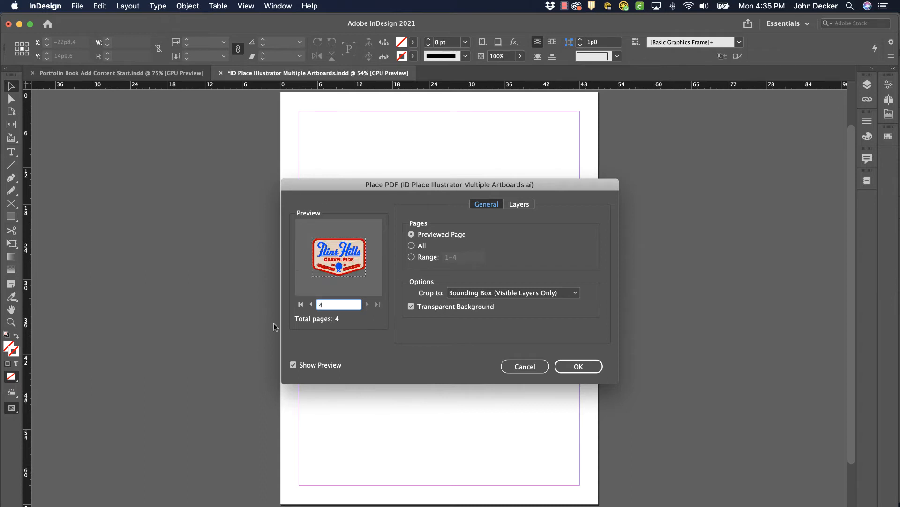
{"action": "left_click", "coordinate": [311, 304]}
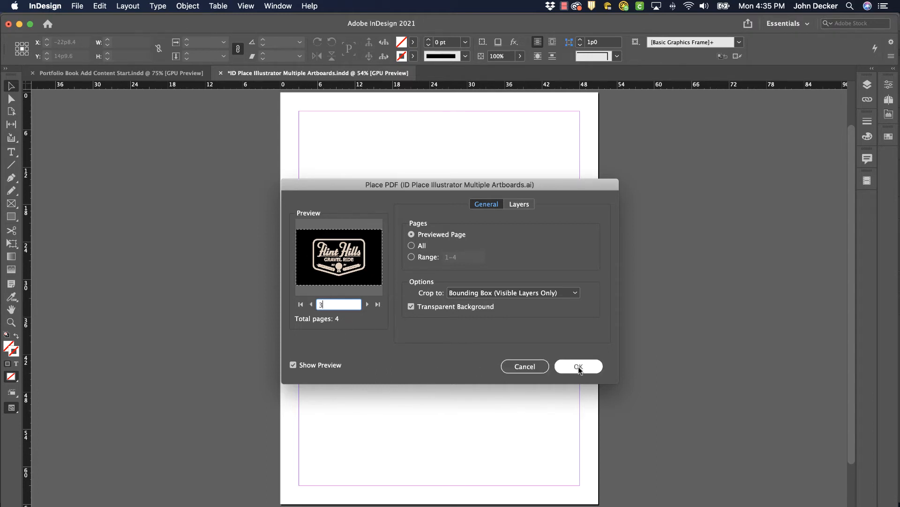
{"action": "left_click", "coordinate": [579, 366]}
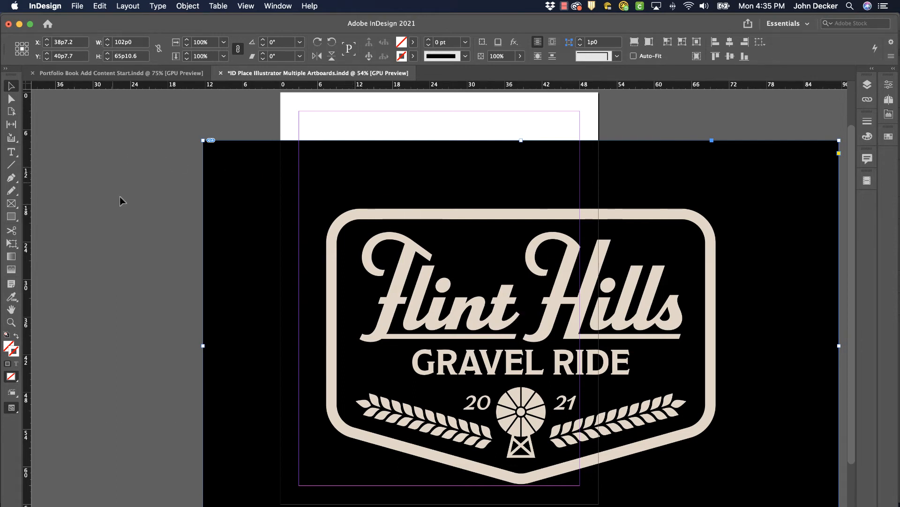
{"action": "mouse_move", "coordinate": [196, 185]}
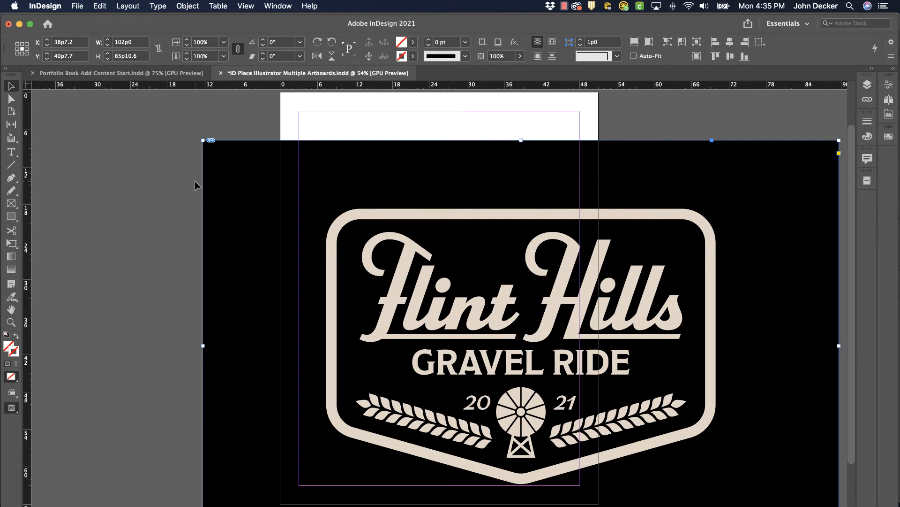
{"action": "mouse_move", "coordinate": [145, 178]}
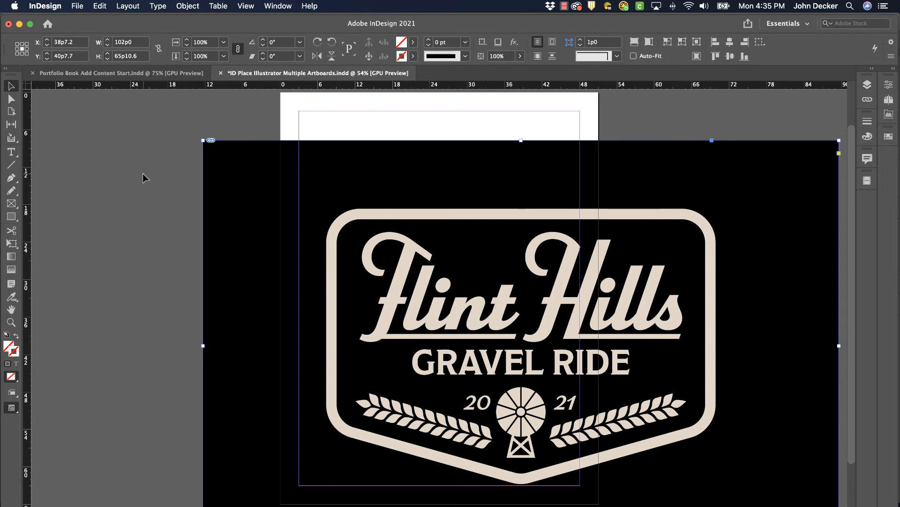
{"action": "mouse_move", "coordinate": [104, 185]}
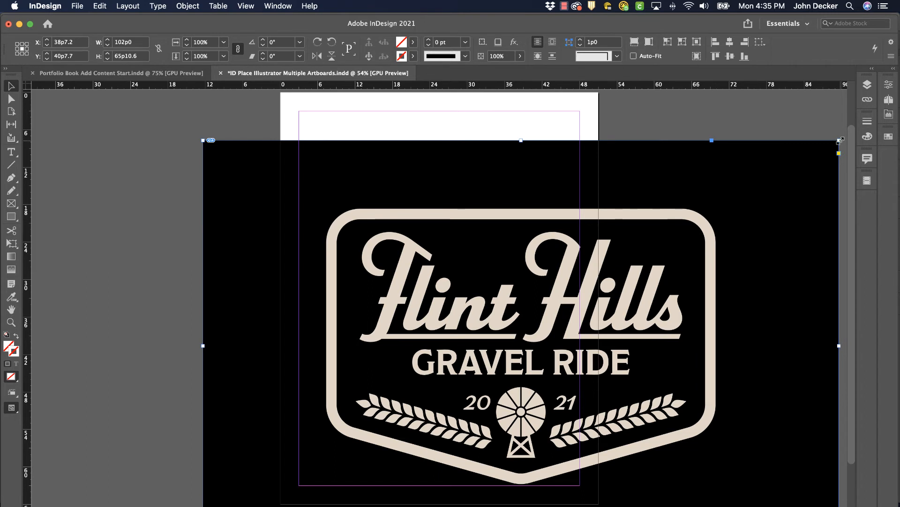
- Scale the black logo down to page width and move it to the top of the page
{"action": "left_click_drag", "start_coordinate": [838, 140], "coordinate": [606, 246]}
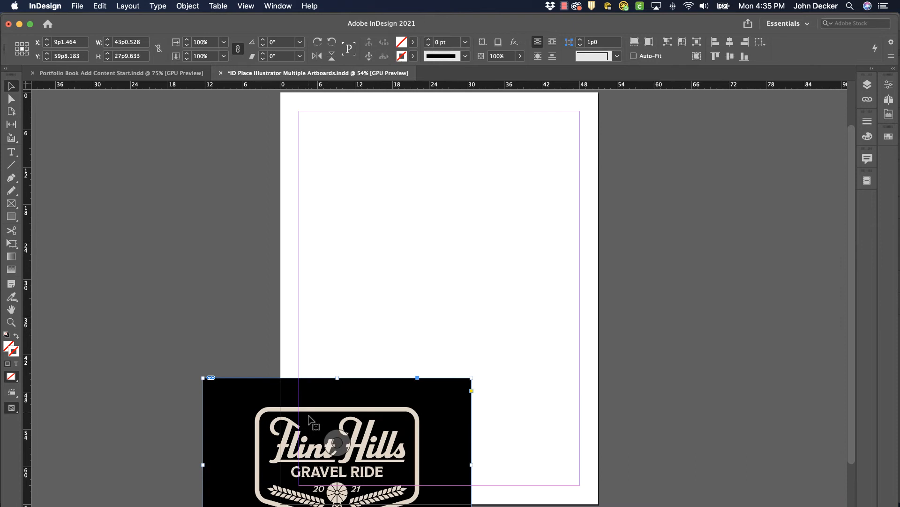
{"action": "left_click_drag", "start_coordinate": [337, 425], "coordinate": [444, 233]}
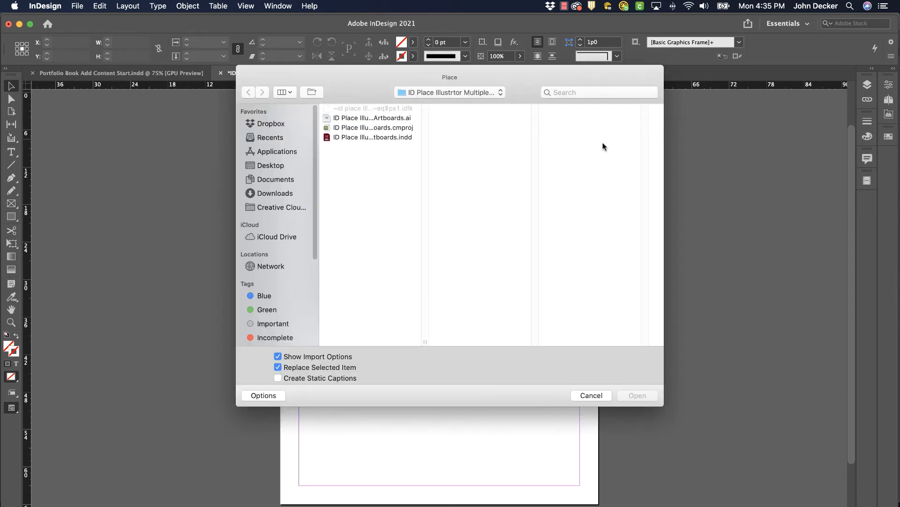
- Place the same .ai file's coloured logo artboard and position it below the black logo
{"action": "left_click", "coordinate": [370, 119]}
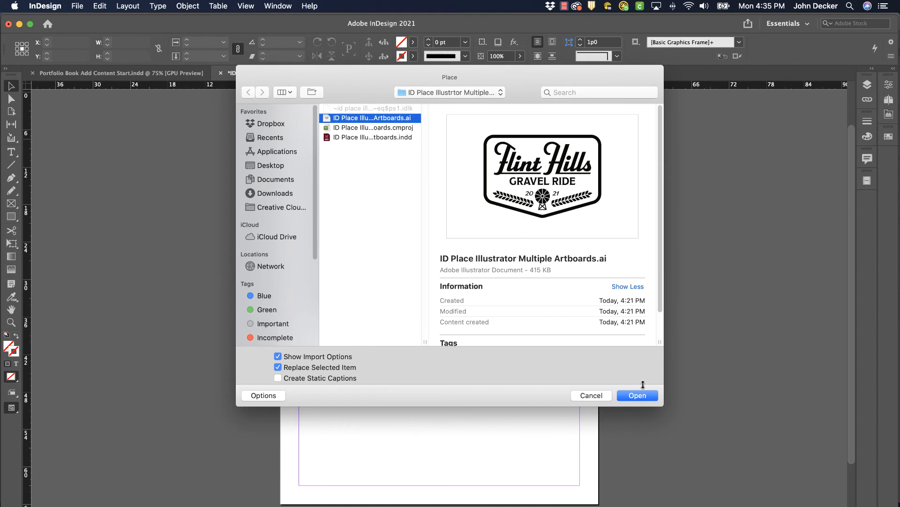
{"action": "left_click", "coordinate": [638, 395]}
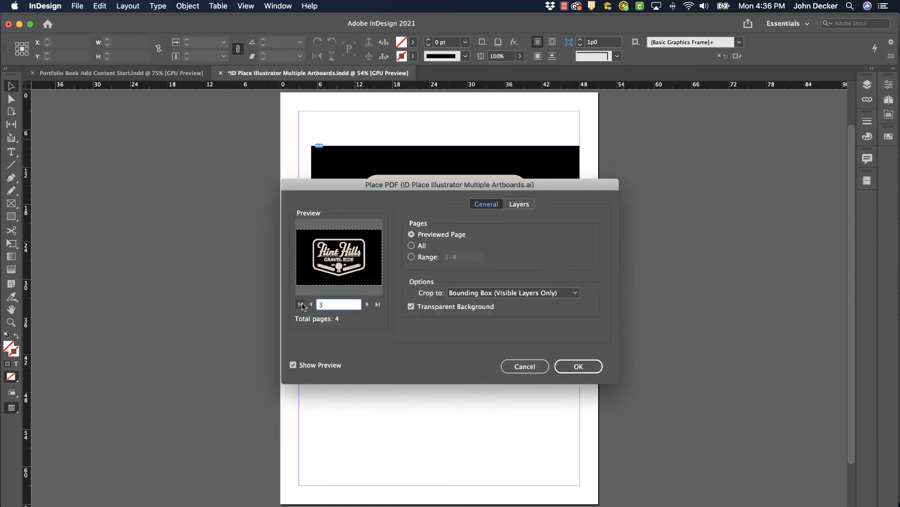
{"action": "left_click", "coordinate": [578, 366]}
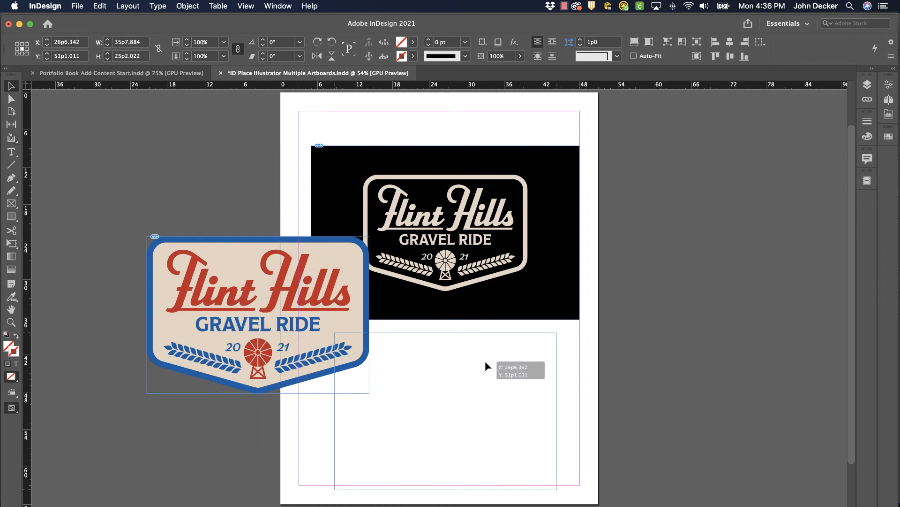
{"action": "left_click_drag", "start_coordinate": [257, 314], "coordinate": [444, 409]}
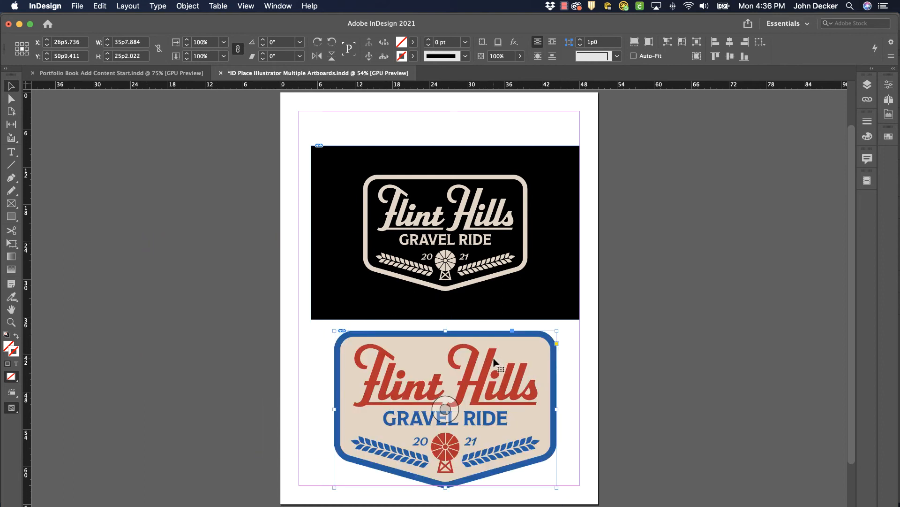